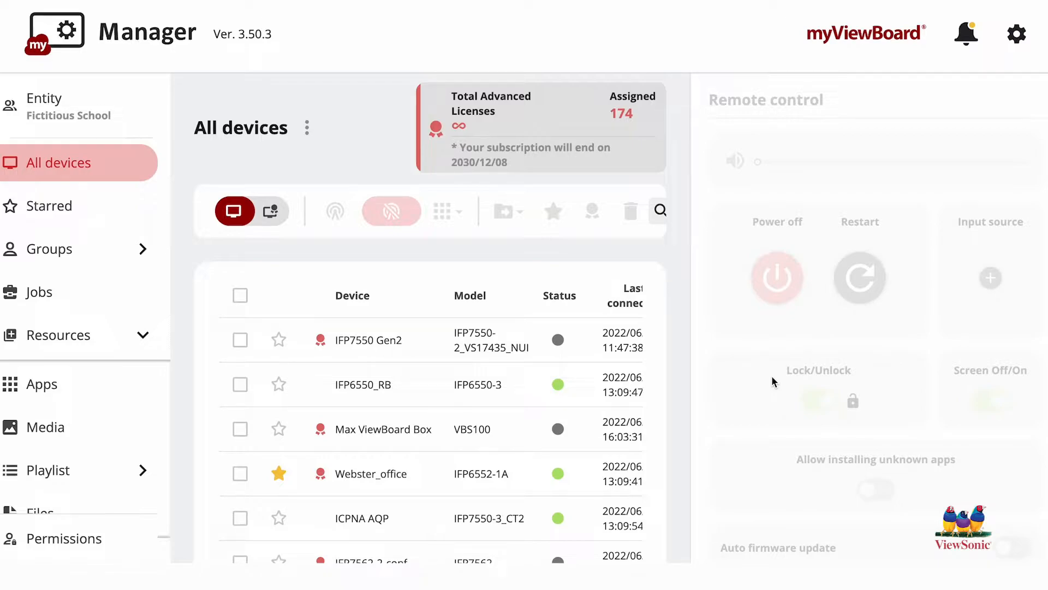
mouse_move(788, 444)
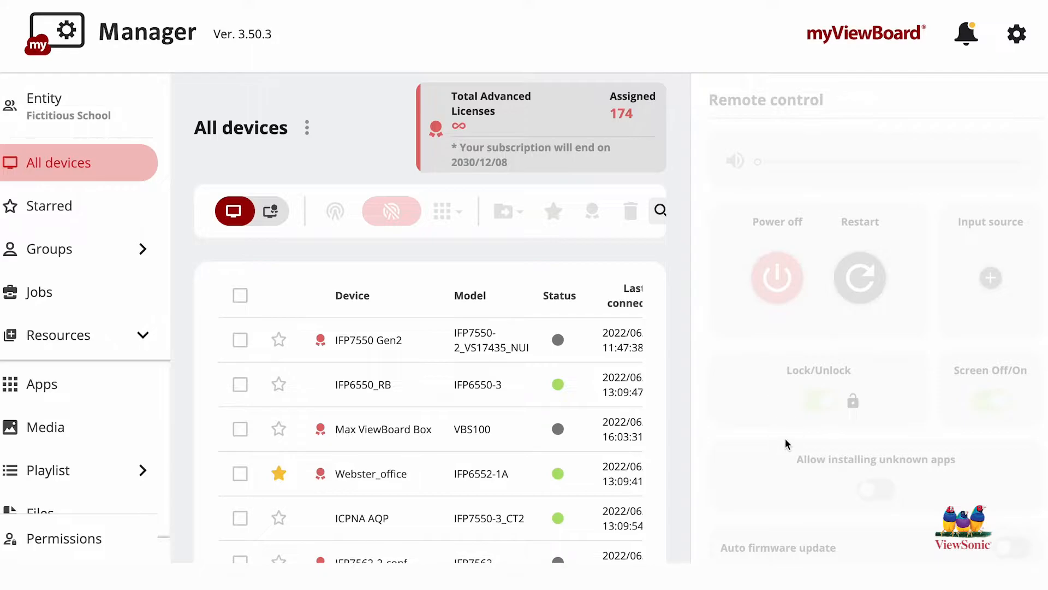
- Scroll down the All devices list and tick the IFP6550_RB display
scroll(down, 3)
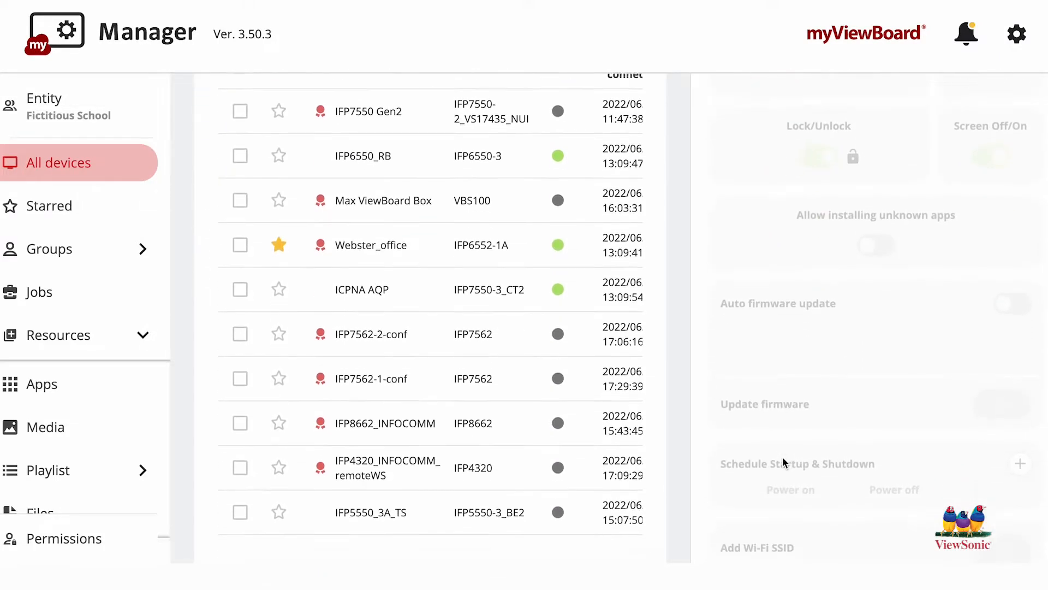
scroll(down, 3)
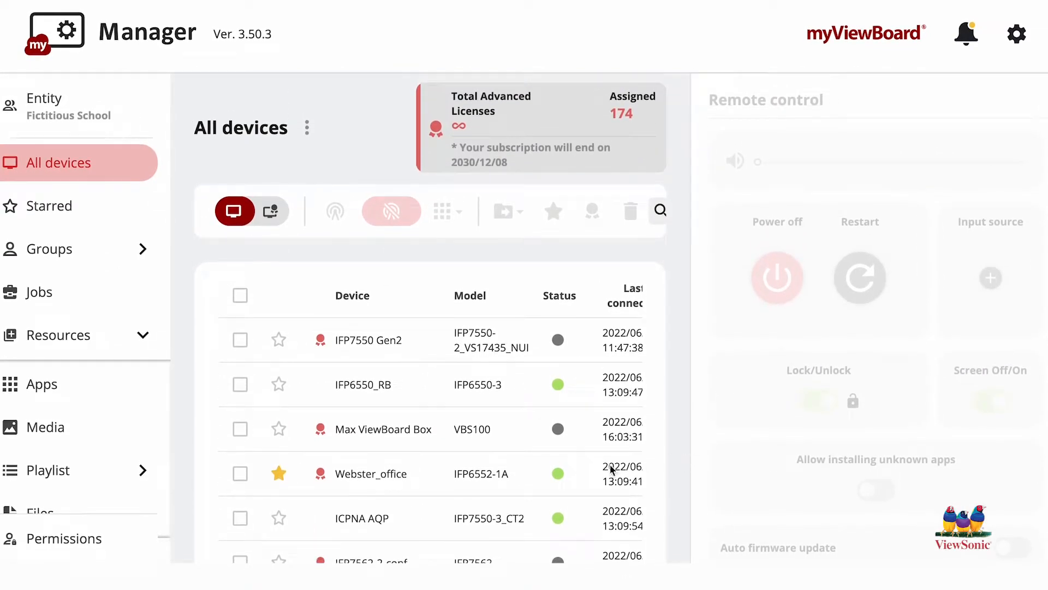
mouse_move(435, 491)
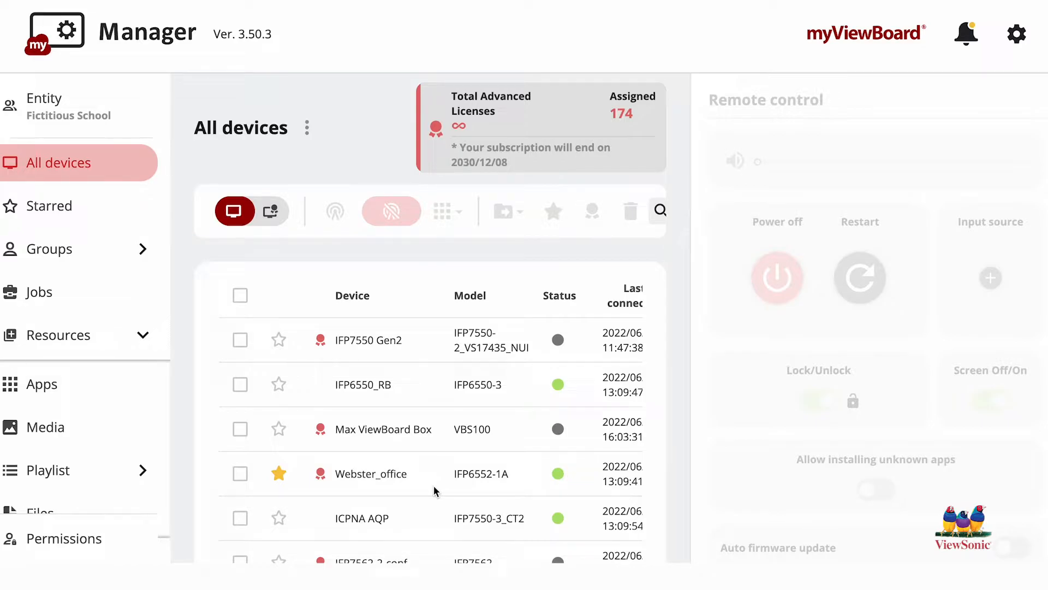
mouse_move(235, 388)
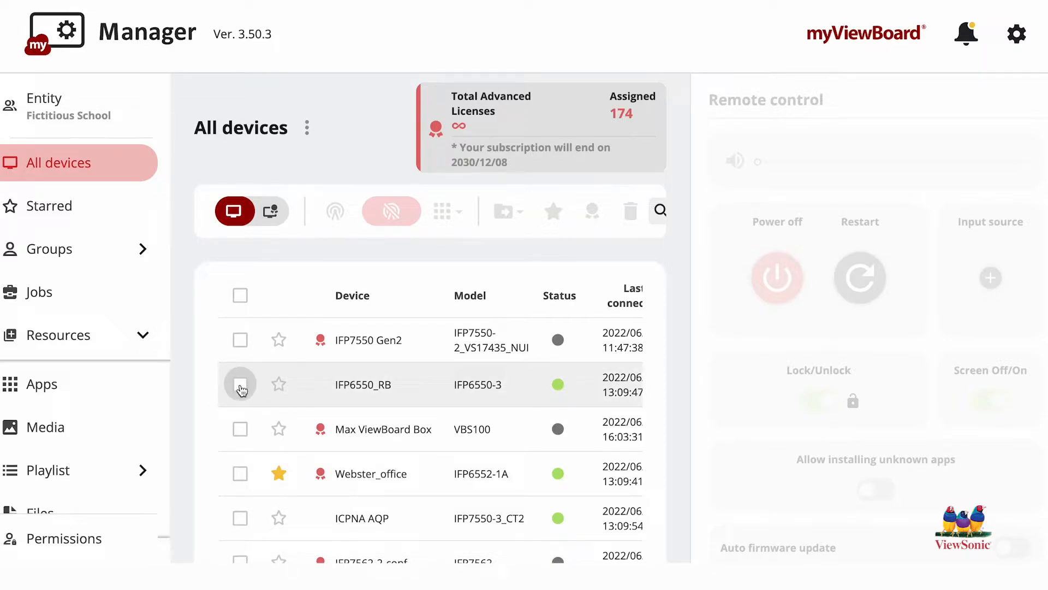
click(240, 385)
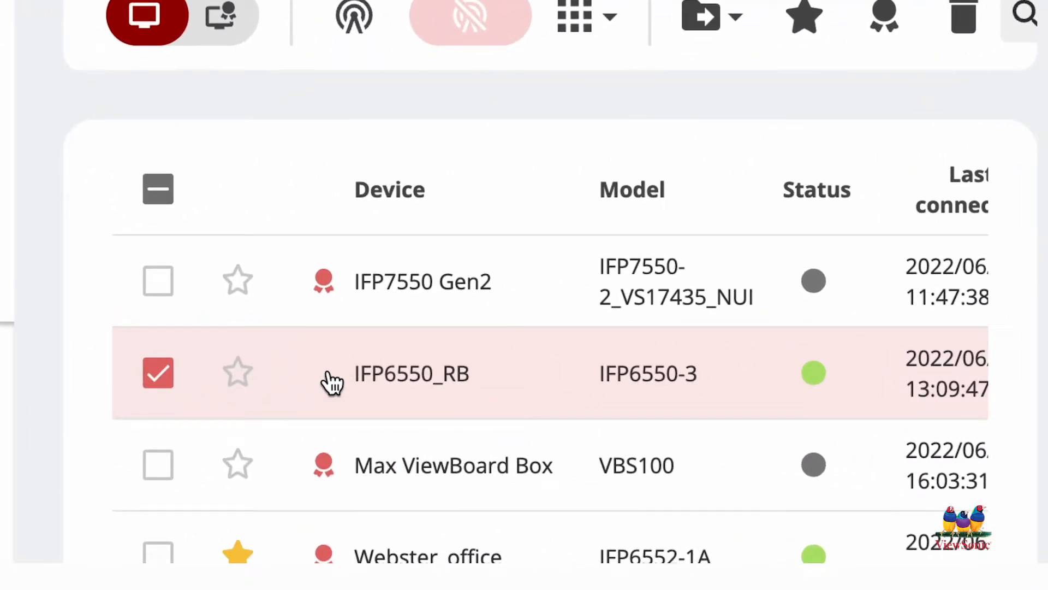
mouse_move(338, 332)
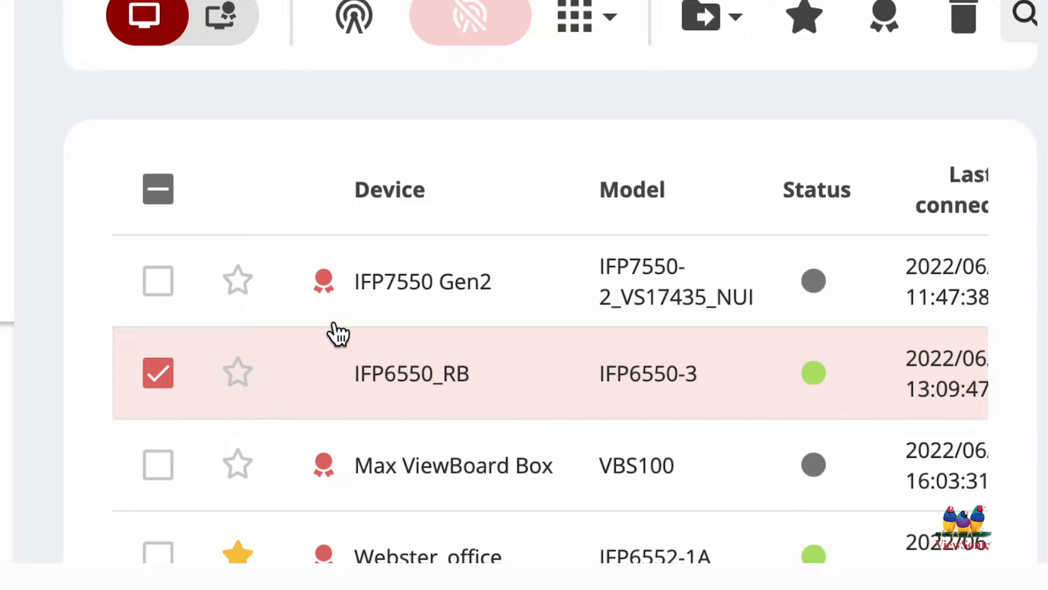
mouse_move(324, 286)
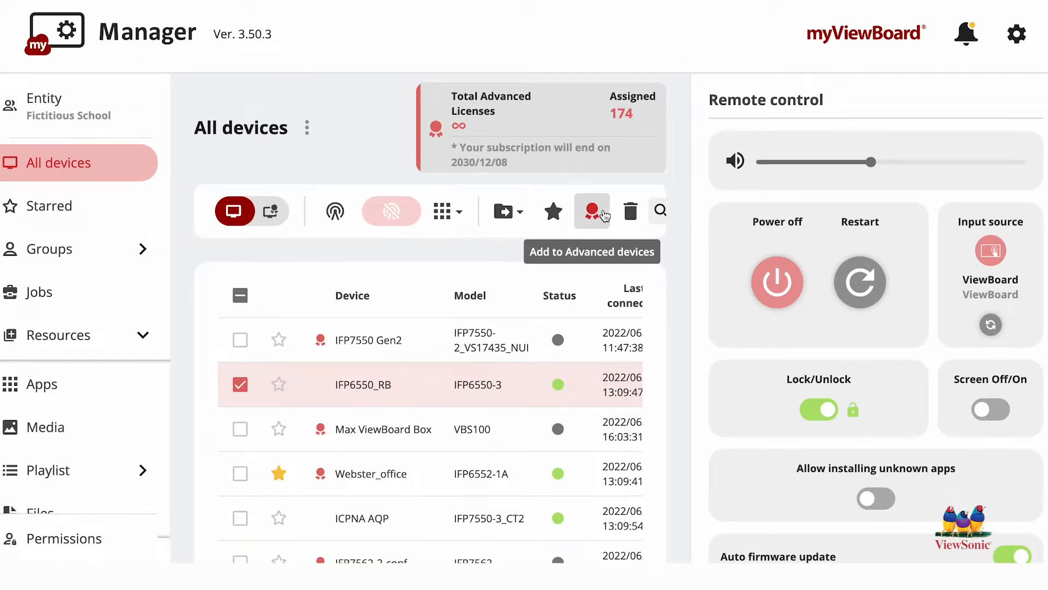
- Add IFP6550_RB to Advanced devices, raising assigned licenses to 175
click(591, 211)
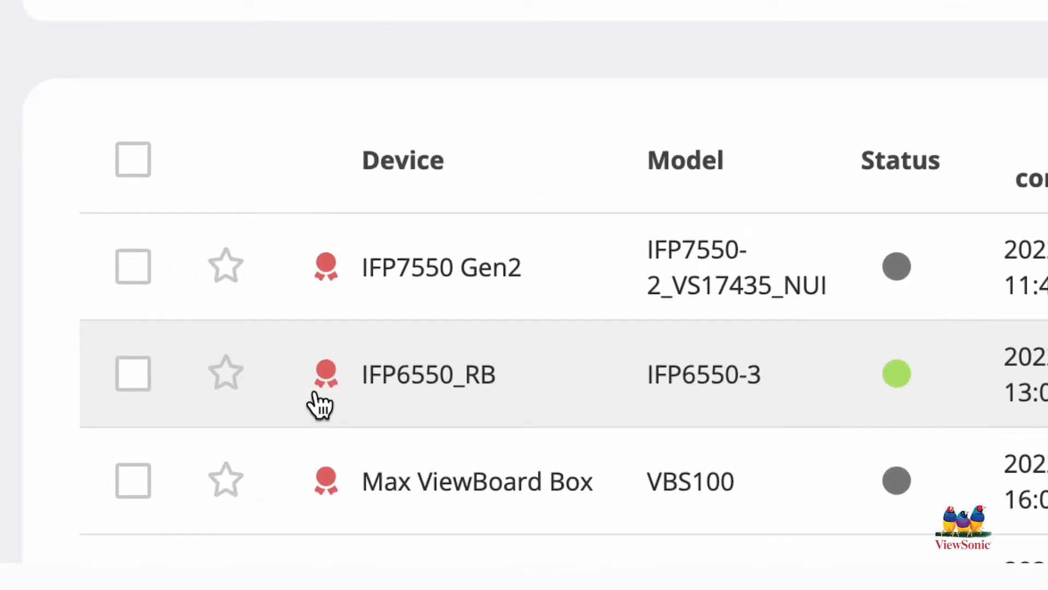
mouse_move(325, 382)
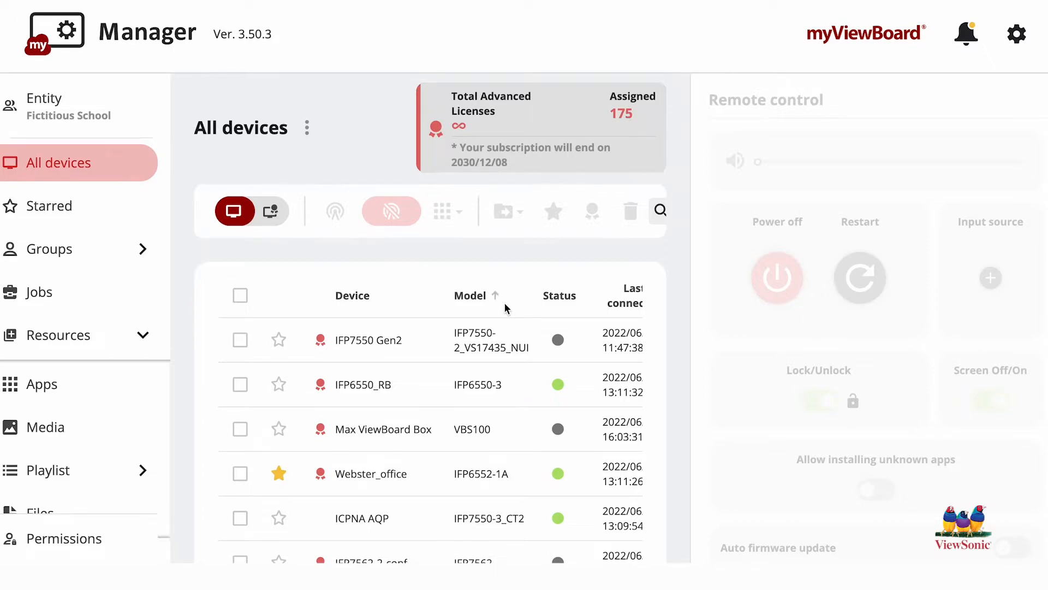
mouse_move(498, 329)
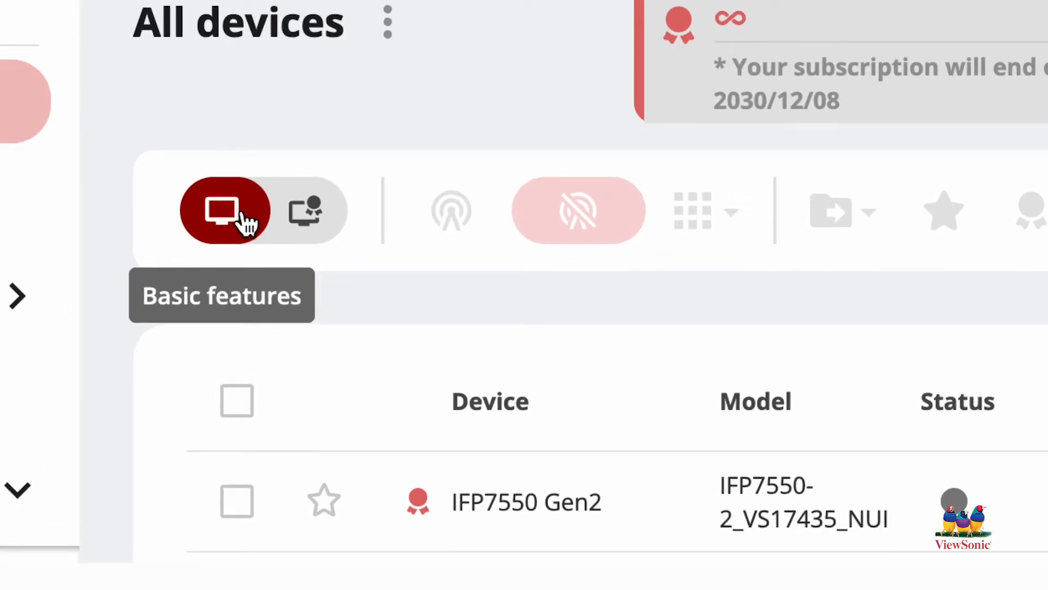
mouse_move(303, 218)
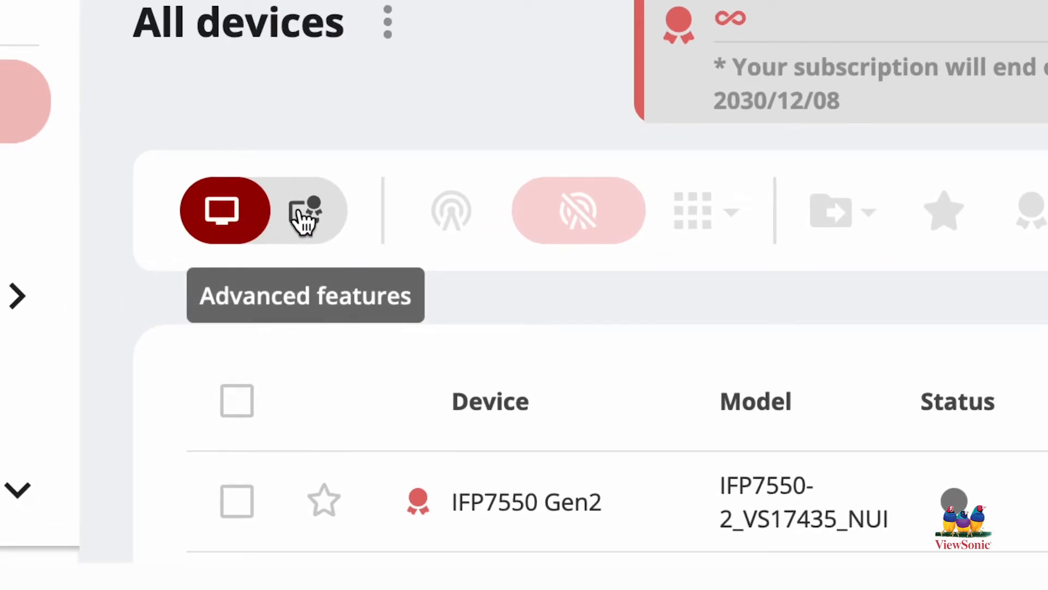
- Remove IFP6550_RB from Advanced devices, dropping licenses to 174, then return to All devices
click(302, 211)
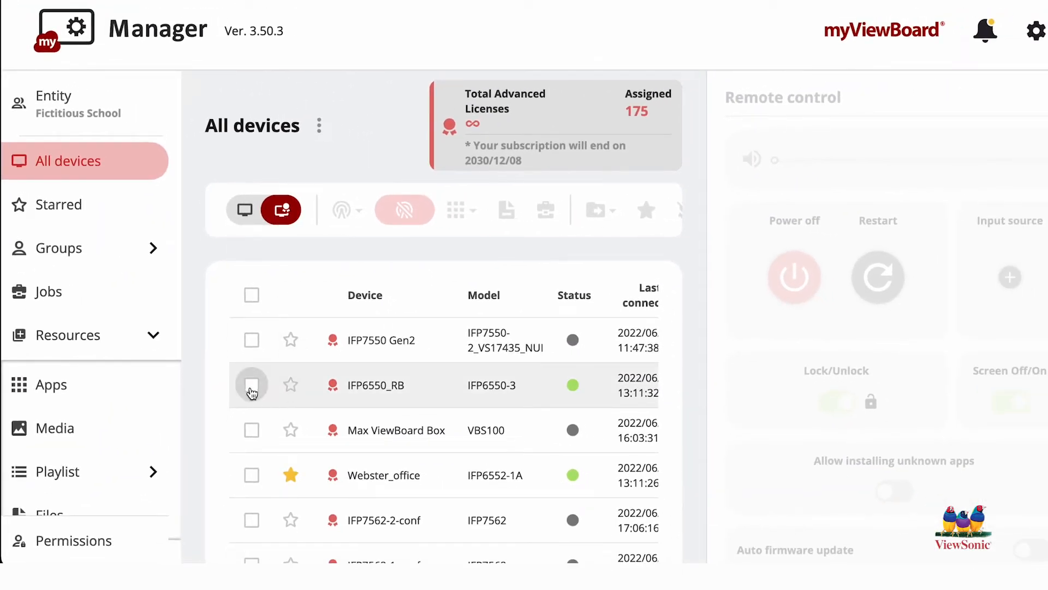
click(251, 385)
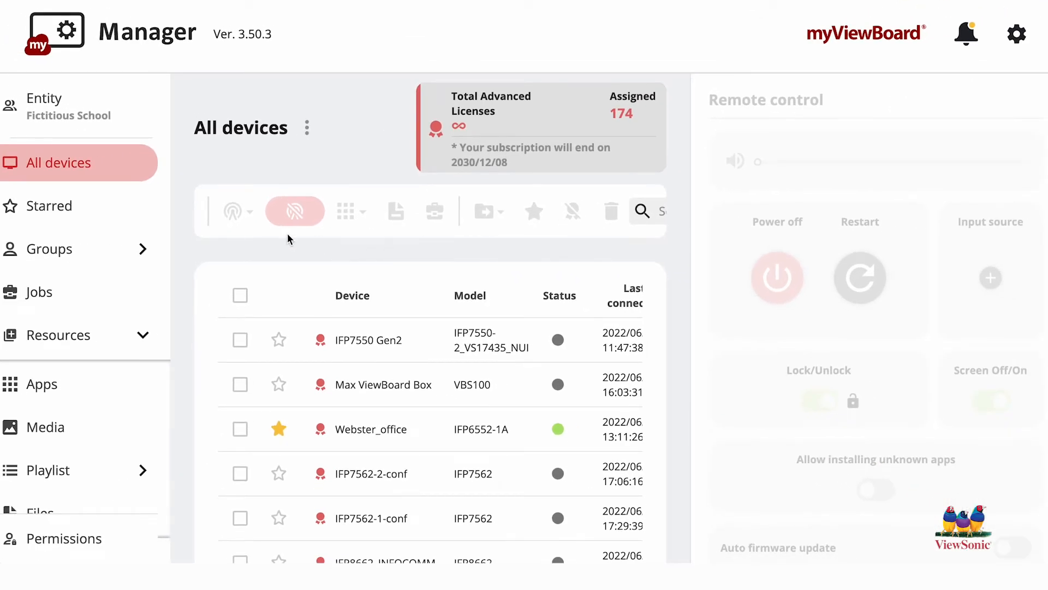
click(50, 206)
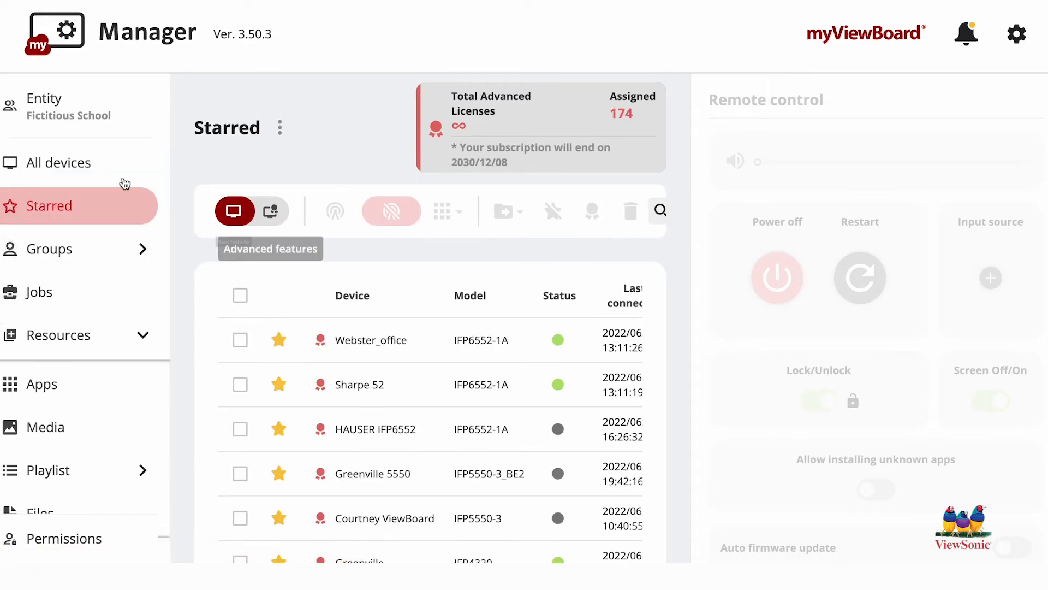
click(58, 163)
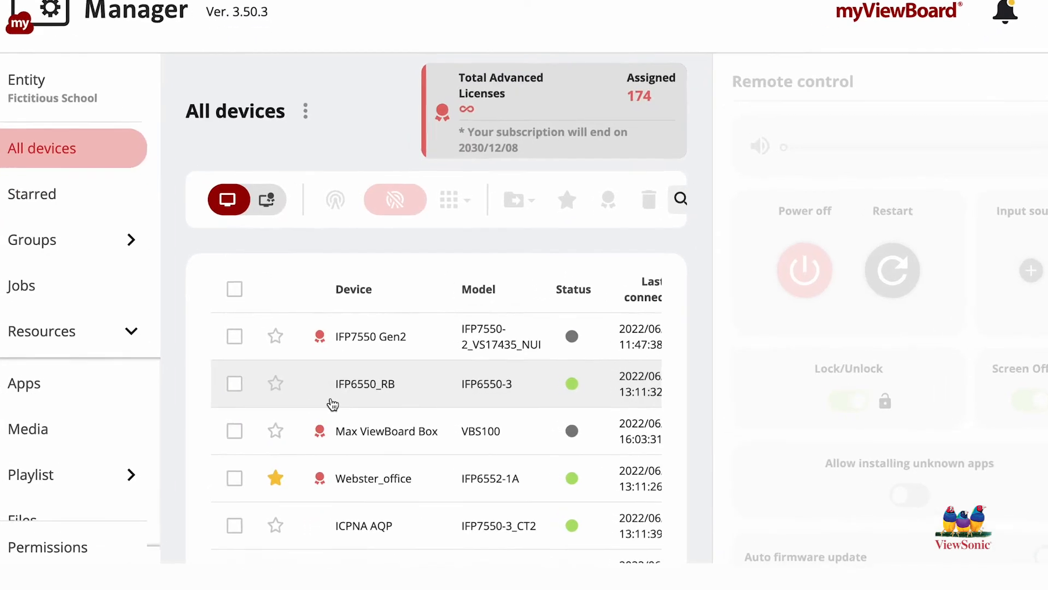